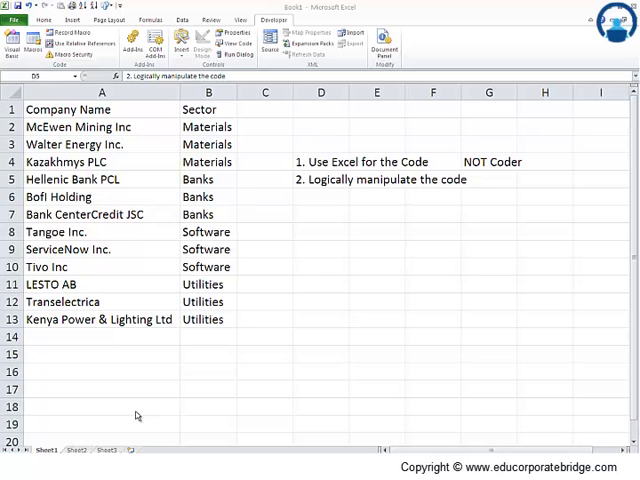
pyautogui.moveTo(126, 197)
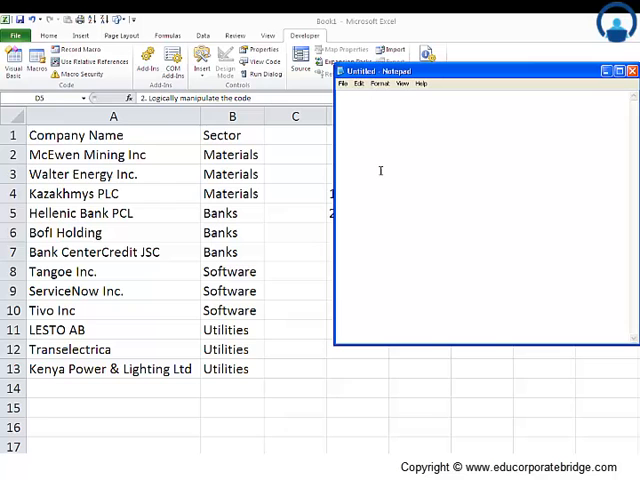
# Write '1. Select A1' in Notepad and select cell A1 (Company Name) in Excel.
pyautogui.write('1. S')
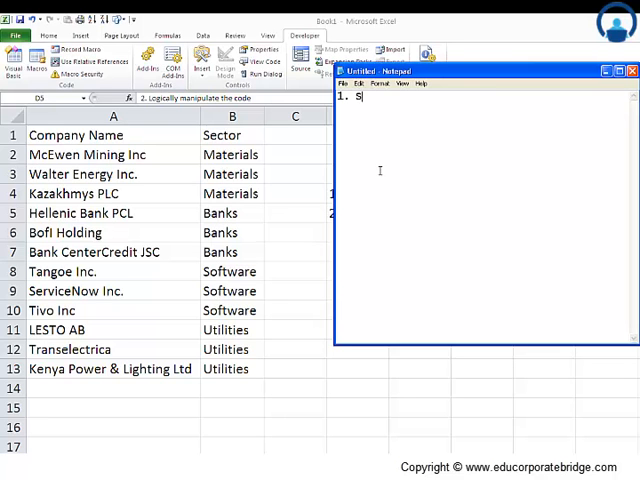
pyautogui.write('elect')
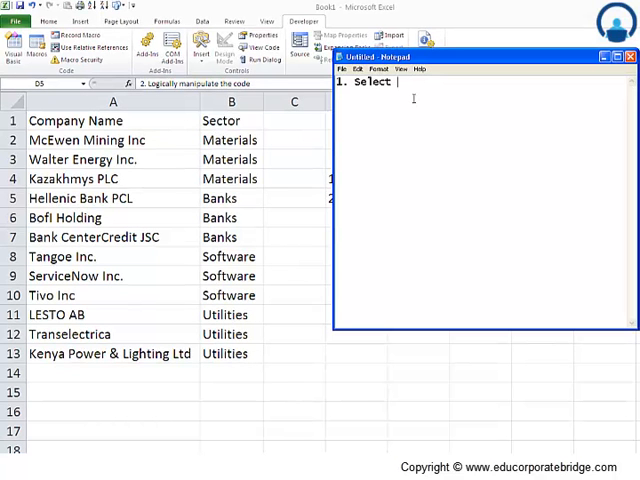
pyautogui.write('A')
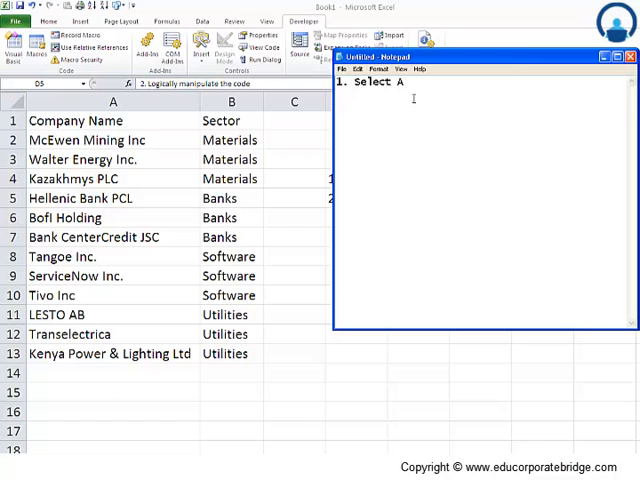
pyautogui.write('1')
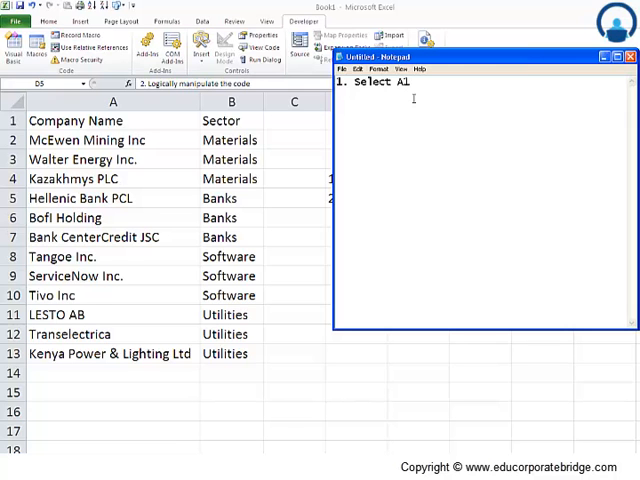
pyautogui.moveTo(162, 126)
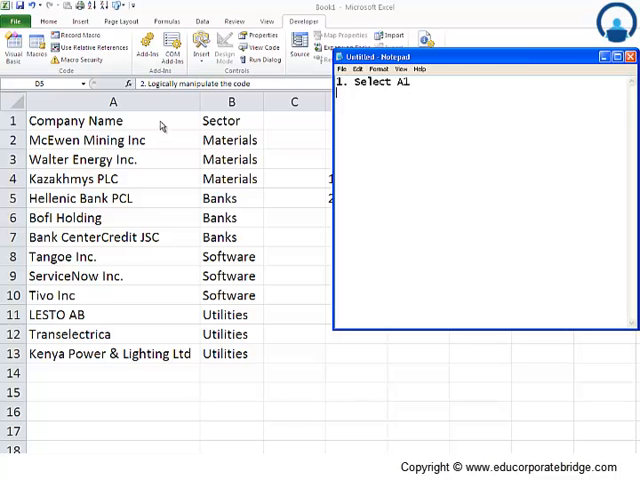
pyautogui.click(112, 120)
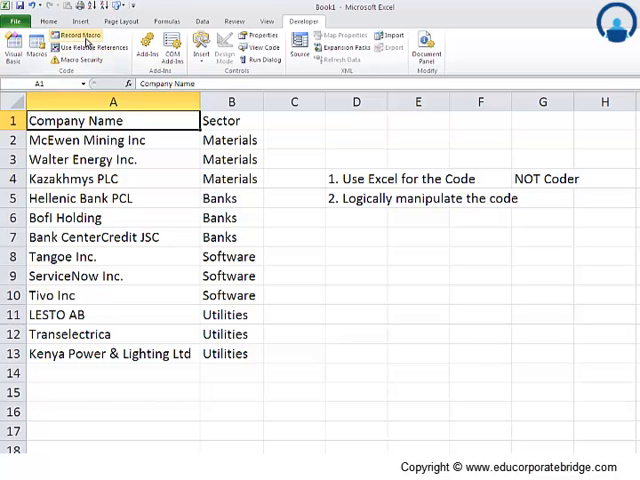
pyautogui.moveTo(62, 37)
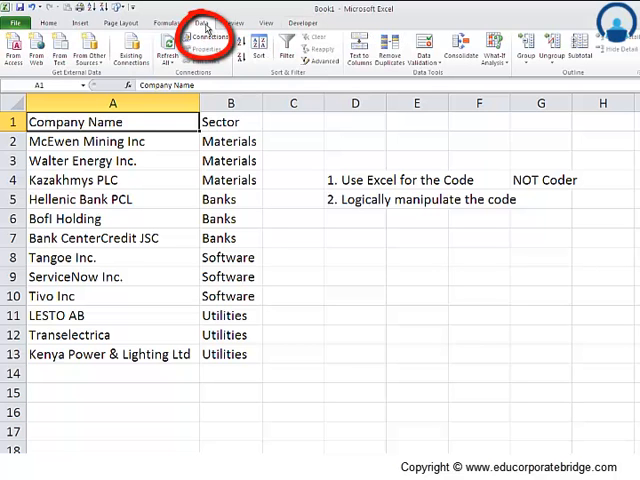
# Enable Data > Filter on the company table and note '2. Data Ribbon -> Filters'.
pyautogui.click(297, 43)
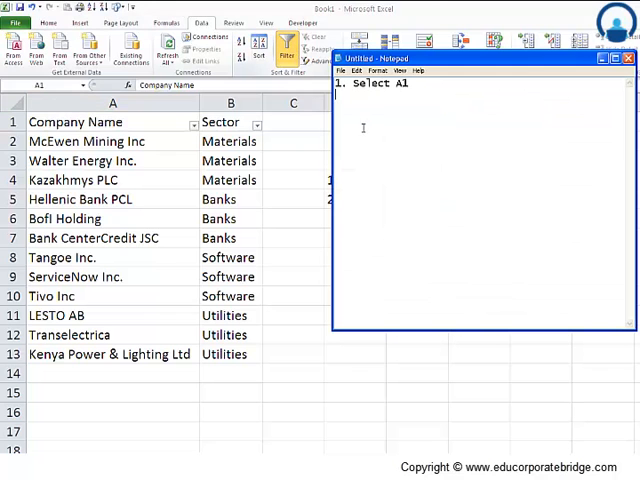
pyautogui.write('2. Dat')
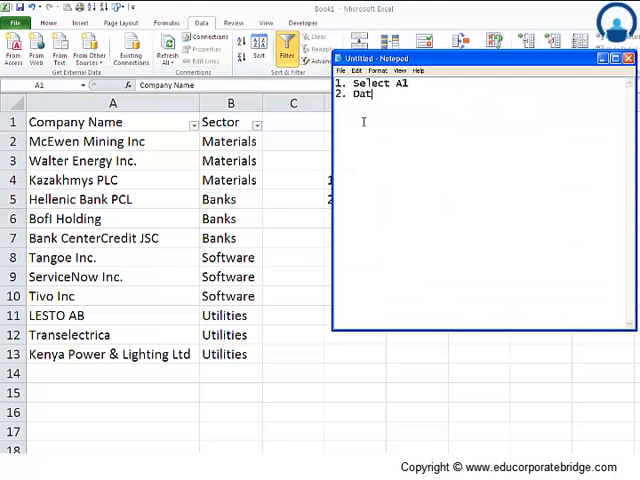
pyautogui.write('a Ribbon')
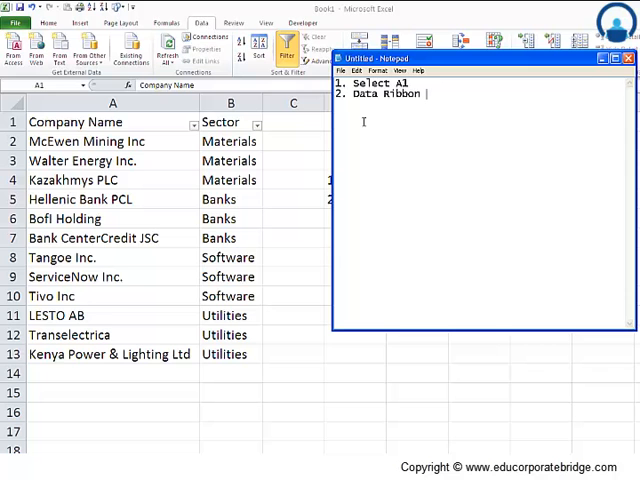
pyautogui.write('-> Filter')
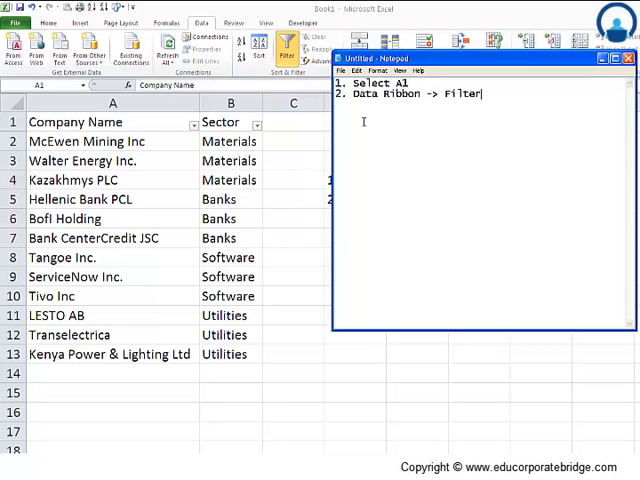
pyautogui.write('s')
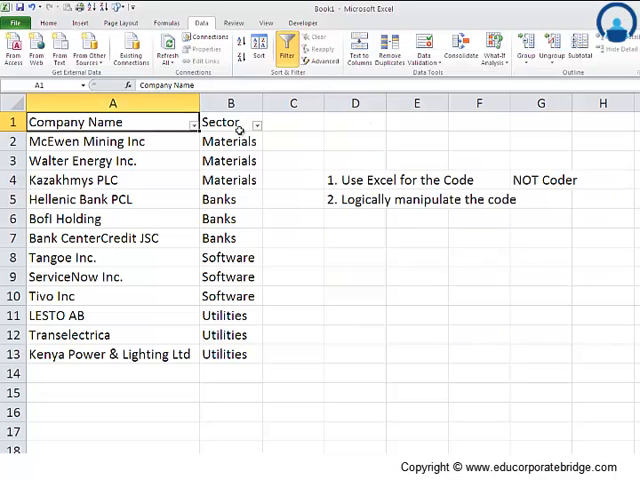
# Filter the Sector column to Banks only and note 'Select the sector -> Banks'.
pyautogui.click(257, 124)
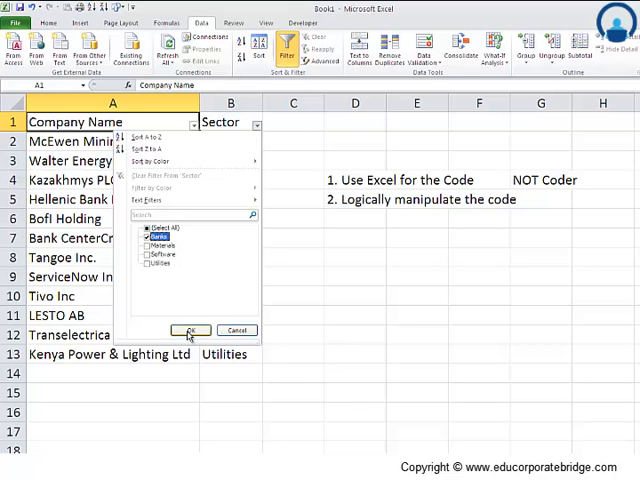
pyautogui.click(189, 330)
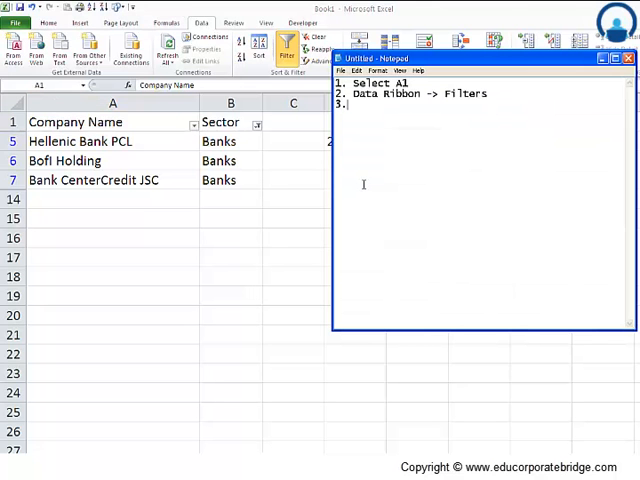
pyautogui.write('Select')
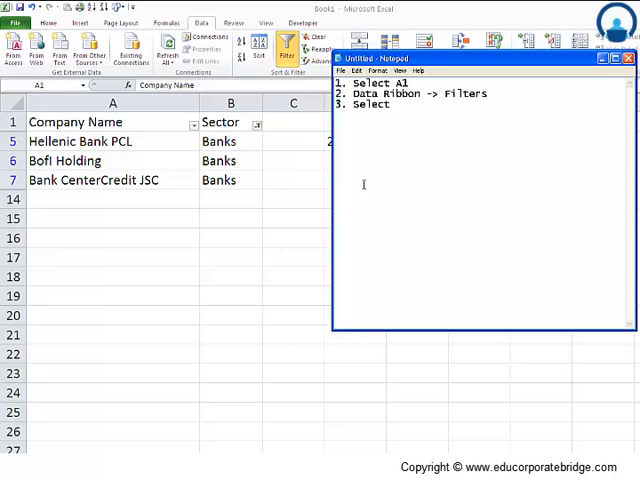
pyautogui.write('the sector')
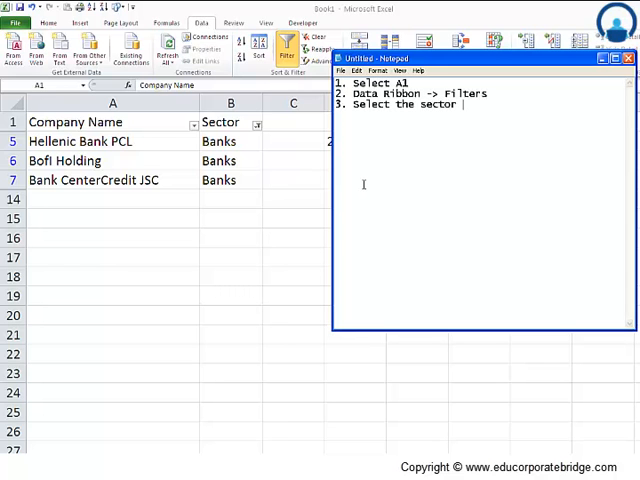
pyautogui.write('-> Banks')
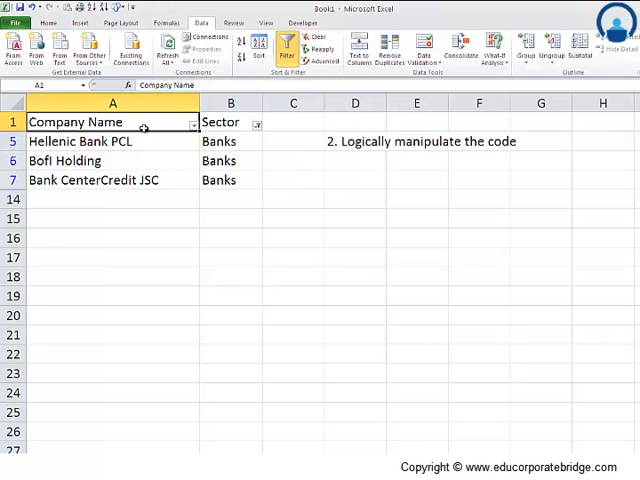
# Select the filtered Banks rows A1:B7 and note 'Select the Range -' in Notepad.
pyautogui.moveTo(113, 121); pyautogui.dragTo(230, 180)
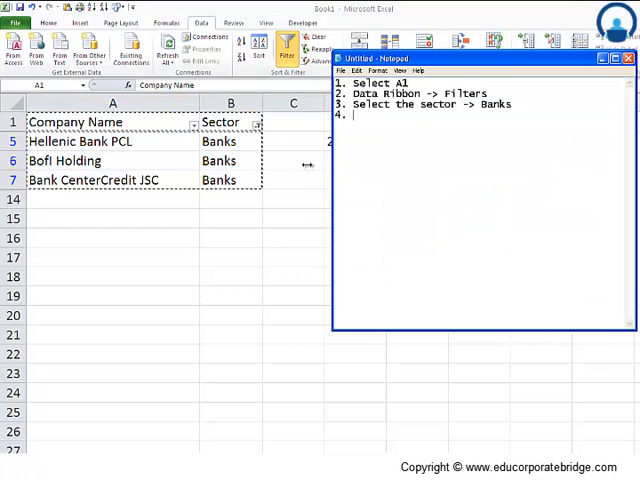
pyautogui.write('Sele')
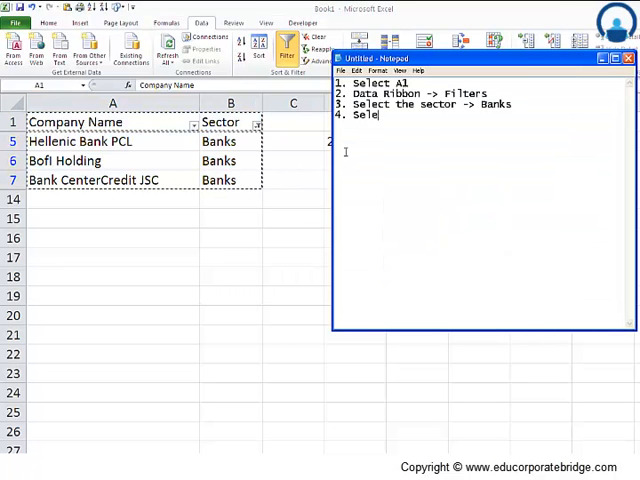
pyautogui.write('ct the Range')
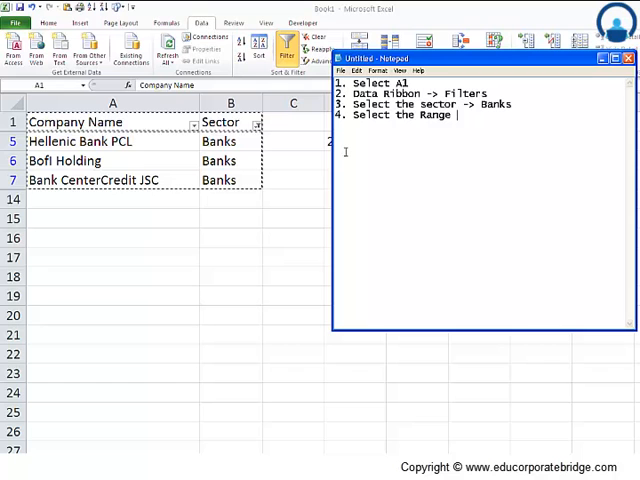
pyautogui.write('-')
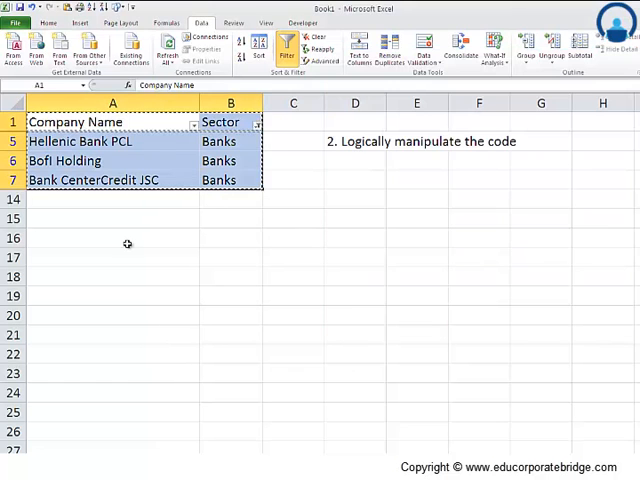
pyautogui.moveTo(81, 424)
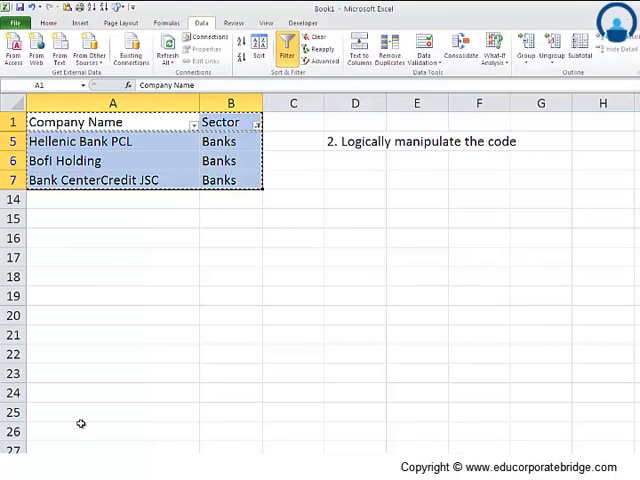
pyautogui.click(82, 449)
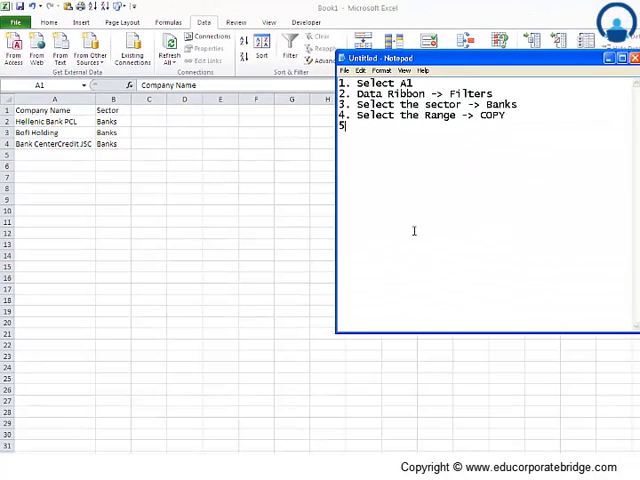
# Type step 5, 'Go to Sheet2 -> Select A1 and Paste', in Notepad.
pyautogui.write('.')
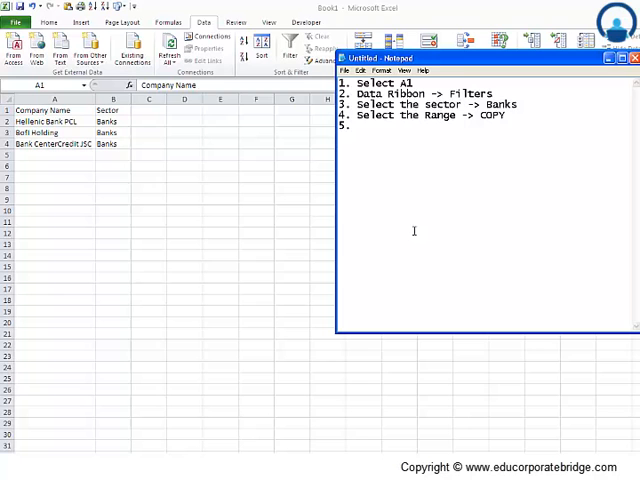
pyautogui.write('Go')
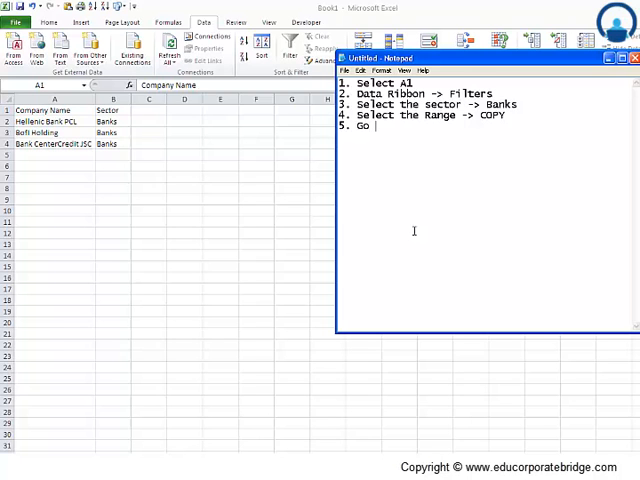
pyautogui.write('to Sheet2 ->')
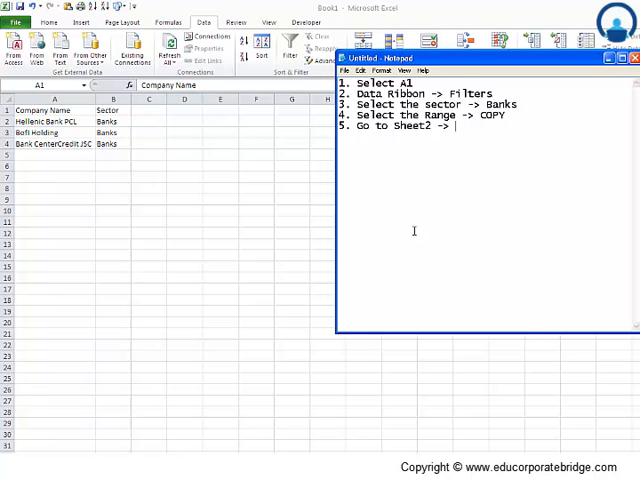
pyautogui.write('Select')
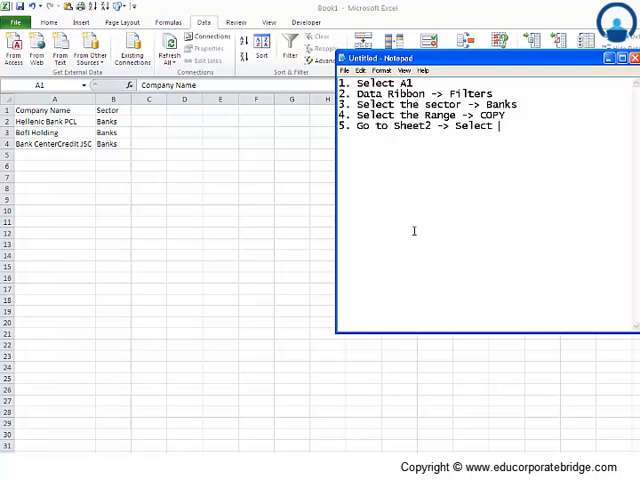
pyautogui.write('A1 and Pa')
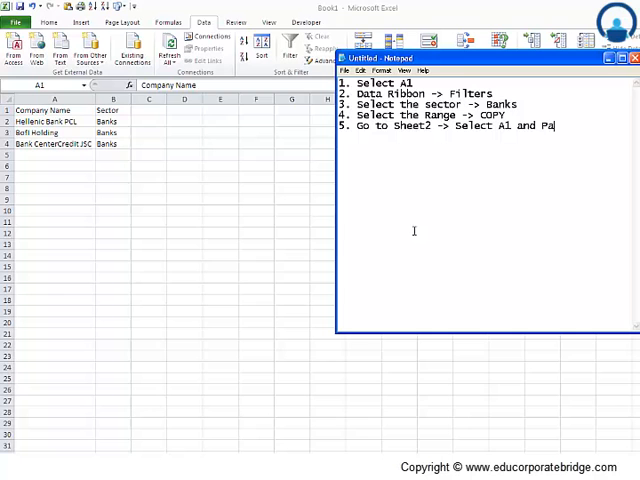
pyautogui.write('ste')
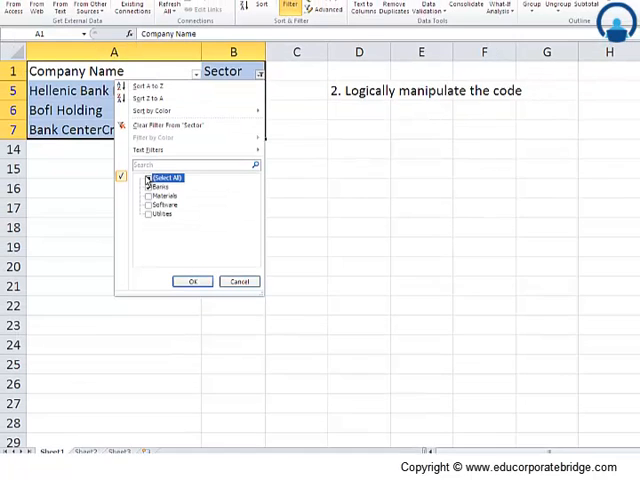
# Clear the Sector filter to show all sectors, select cell A1, and open the Developer tab.
pyautogui.click(192, 281)
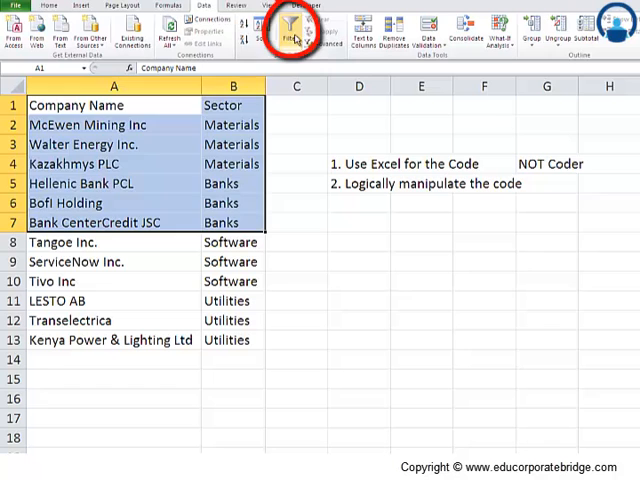
pyautogui.click(233, 105)
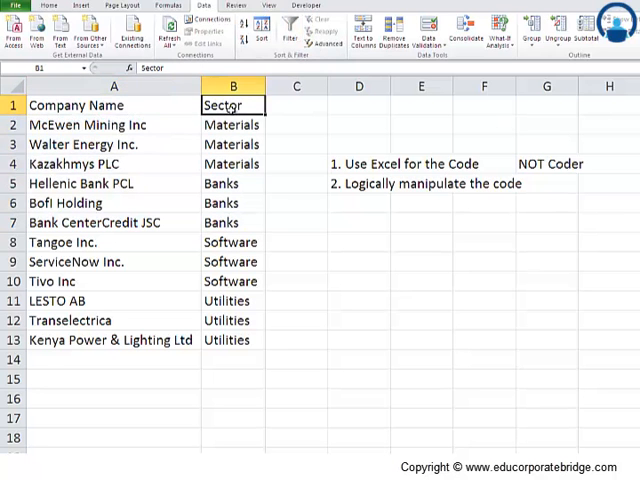
pyautogui.click(113, 105)
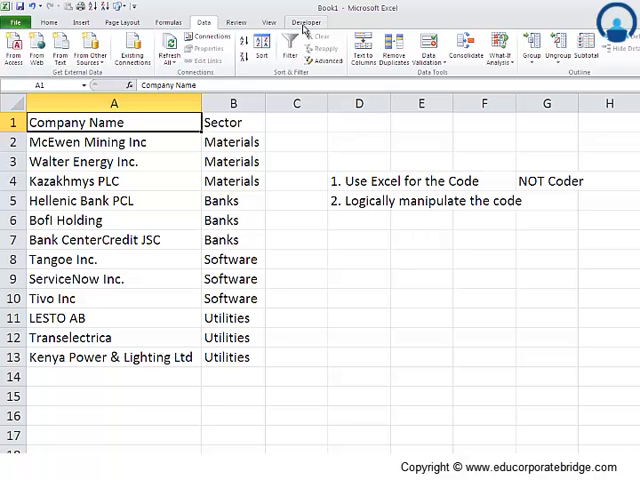
pyautogui.click(306, 22)
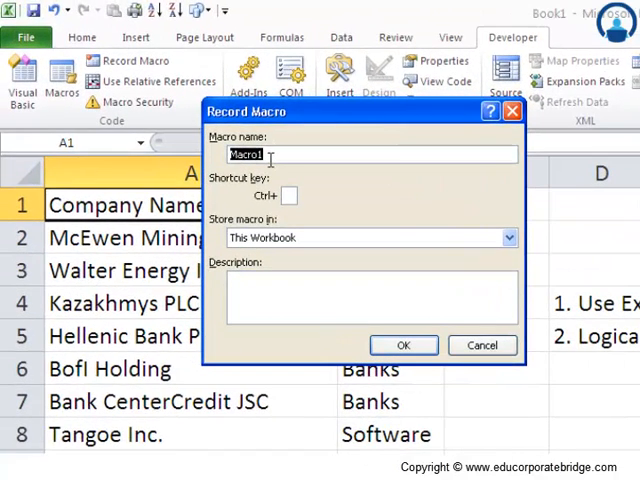
# Name the new macro 'Sectorselection' and start recording.
pyautogui.write('E')
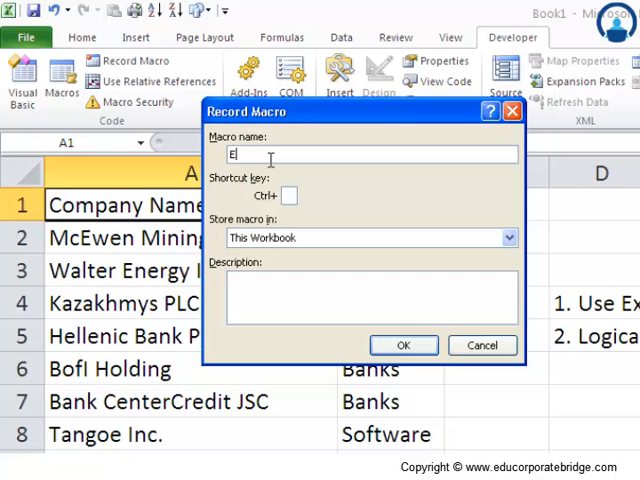
pyautogui.write('Sector')
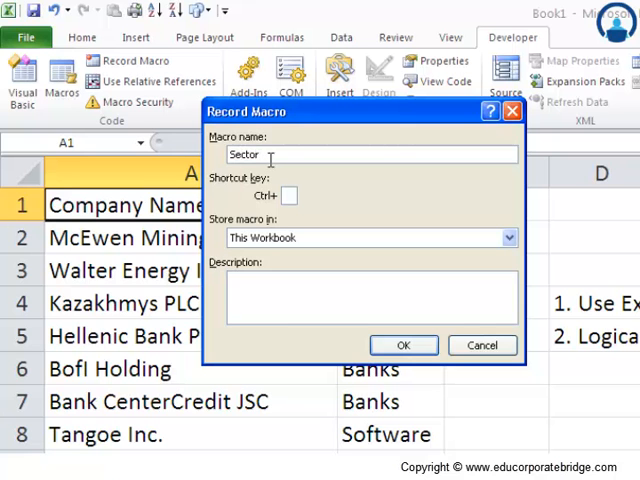
pyautogui.write('selection')
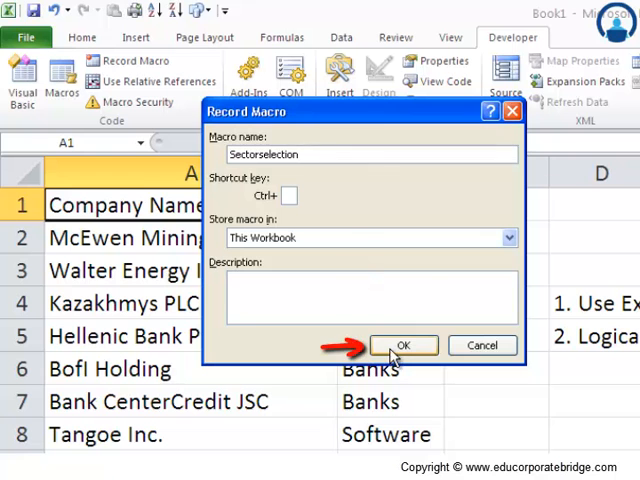
pyautogui.click(403, 345)
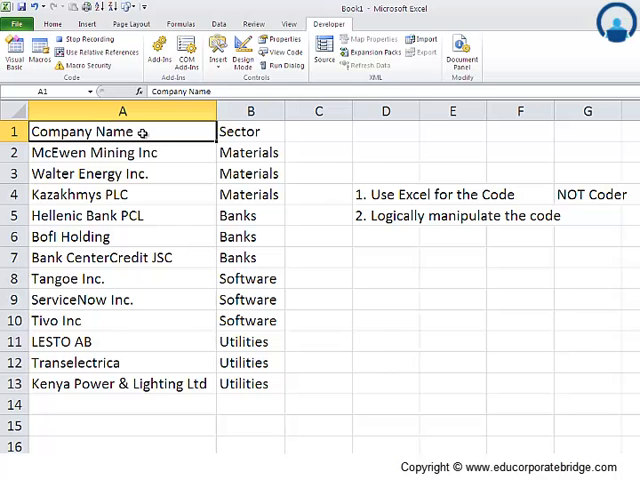
pyautogui.moveTo(140, 131)
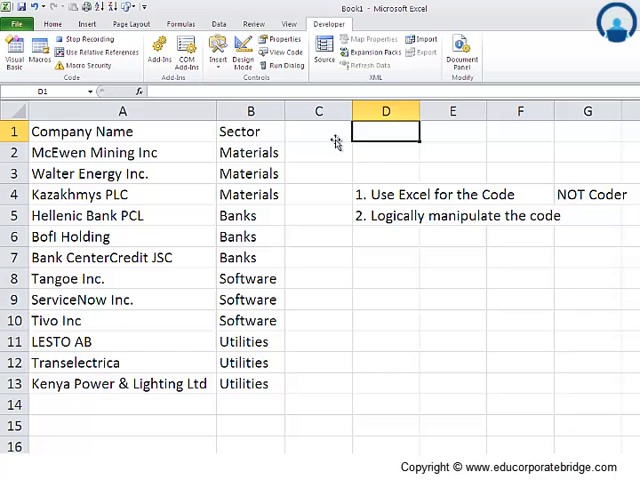
pyautogui.moveTo(149, 132)
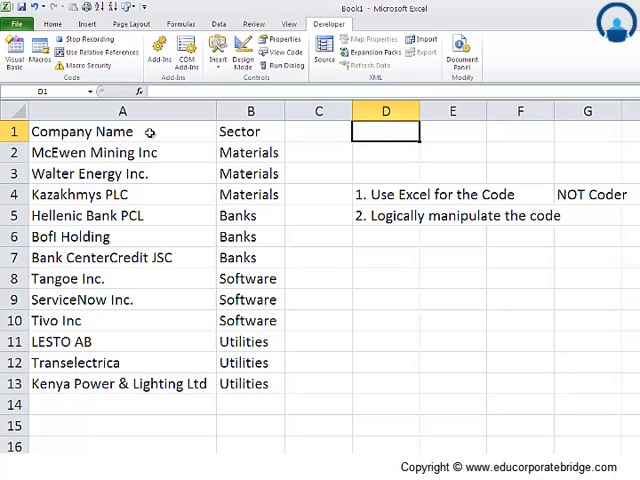
# Select cell A1 and switch to the Data tab.
pyautogui.click(122, 131)
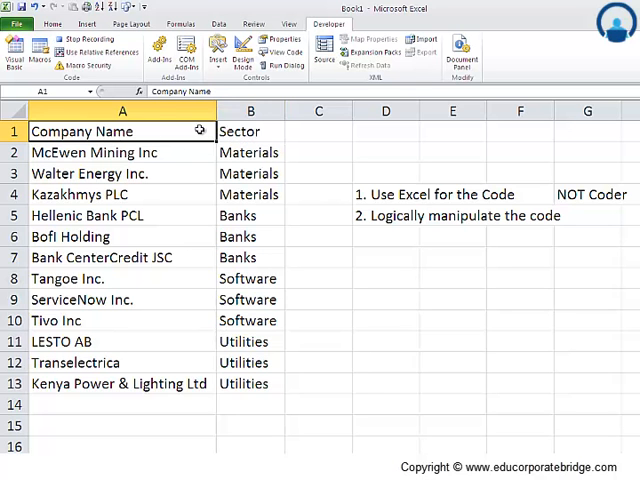
pyautogui.click(208, 23)
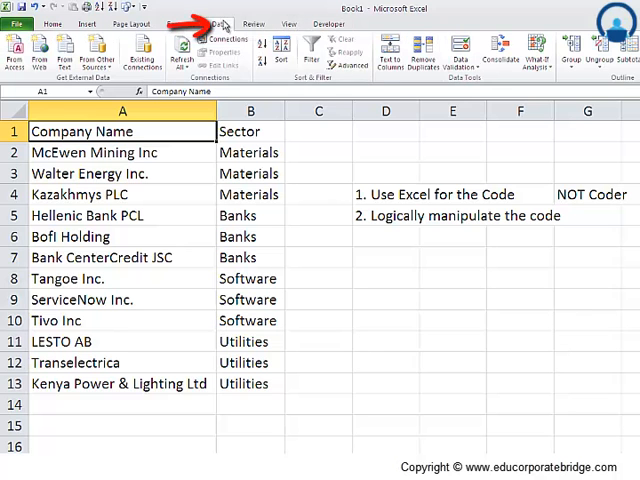
pyautogui.moveTo(311, 50)
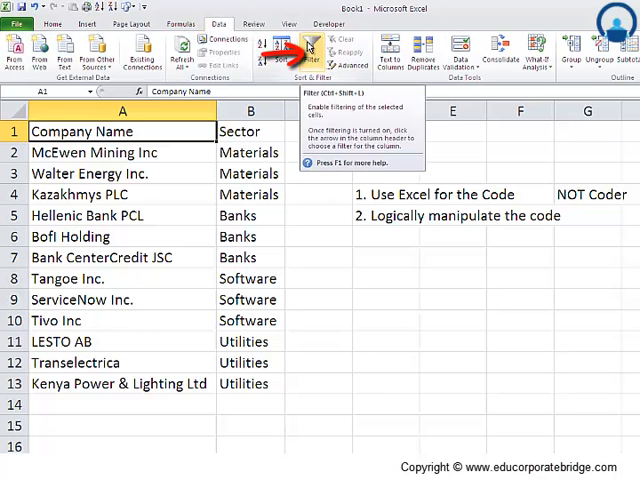
# Turn on Filter and keep only Banks checked in the Sector filter.
pyautogui.click(314, 50)
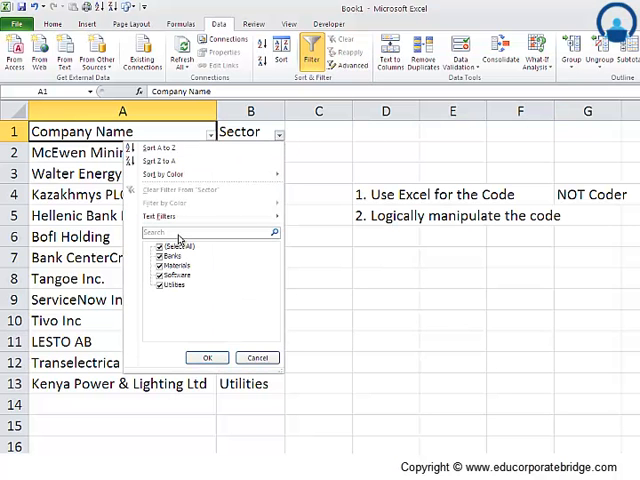
pyautogui.click(161, 257)
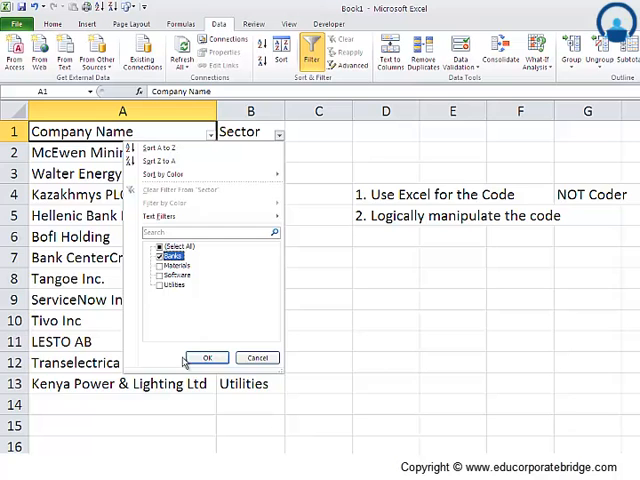
pyautogui.click(207, 358)
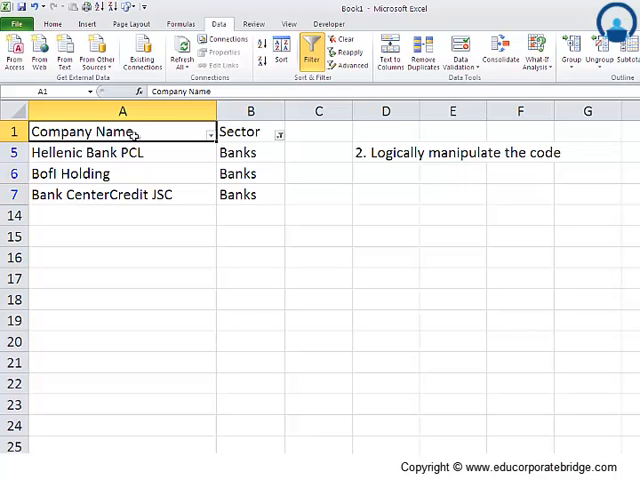
# Copy range A1:B7 of Banks rows and paste it into Sheet2 at A1.
pyautogui.moveTo(123, 131); pyautogui.dragTo(238, 194)
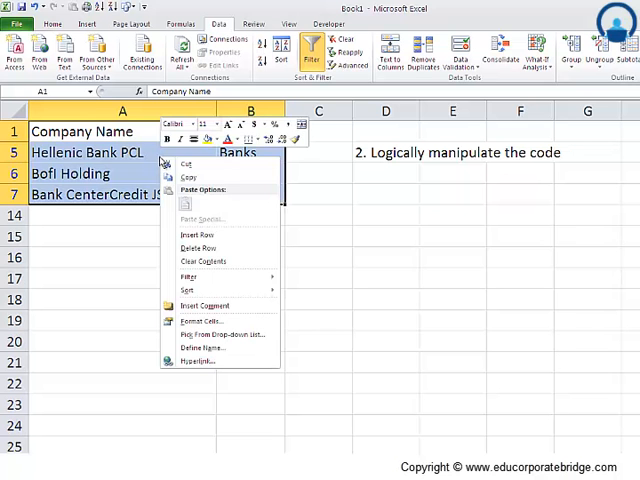
pyautogui.click(190, 188)
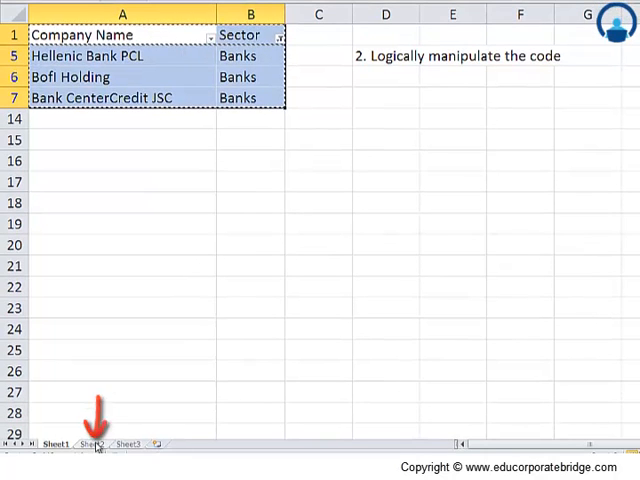
pyautogui.click(90, 443)
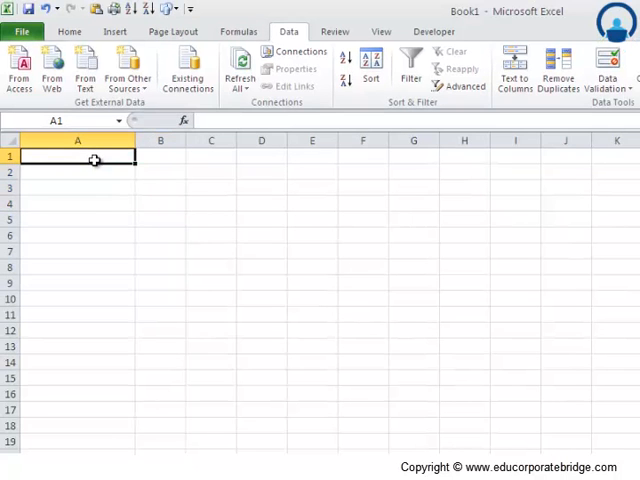
pyautogui.rightClick(77, 156)
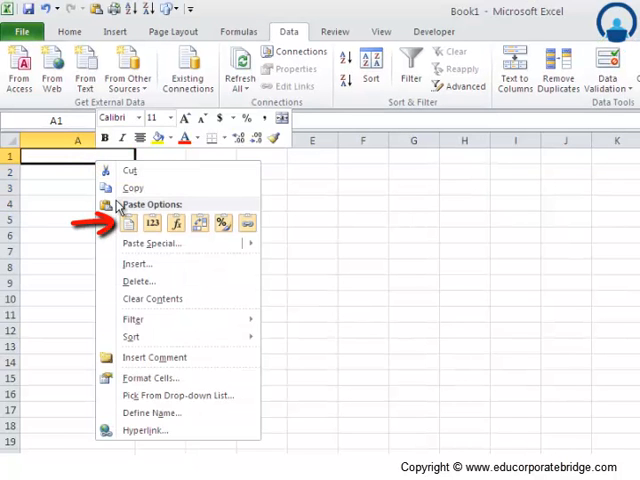
pyautogui.click(77, 156)
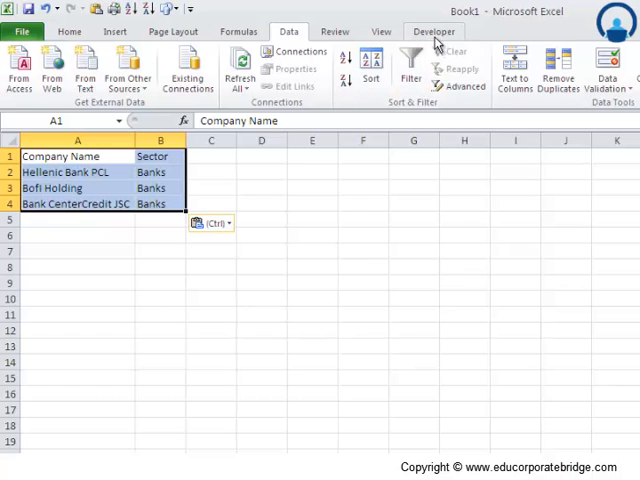
# Stop recording the Sectorselection macro and return to the Banks-filtered Sheet1.
pyautogui.click(432, 31)
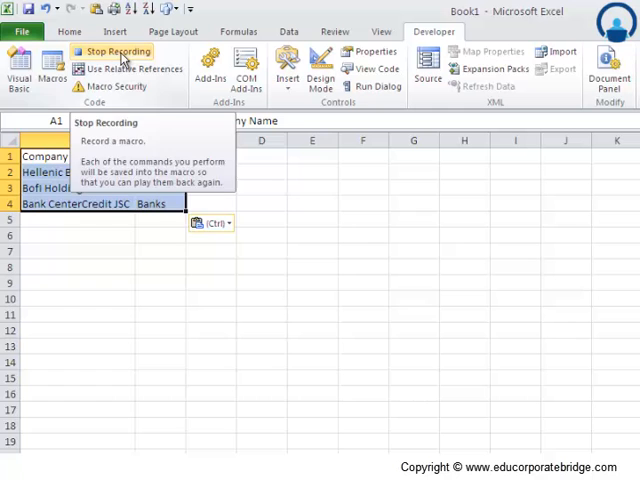
pyautogui.click(114, 51)
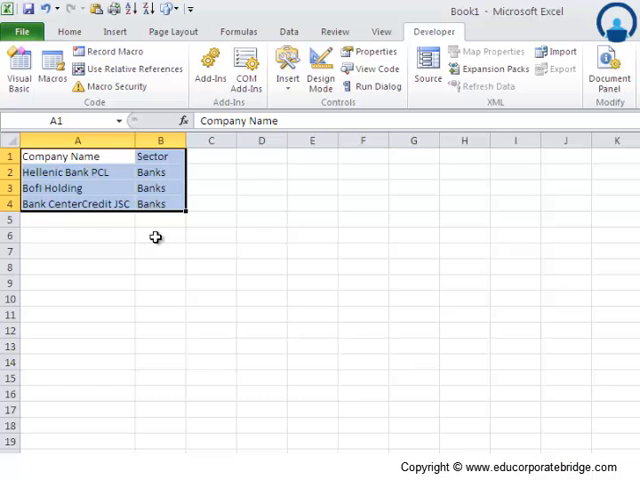
pyautogui.click(120, 442)
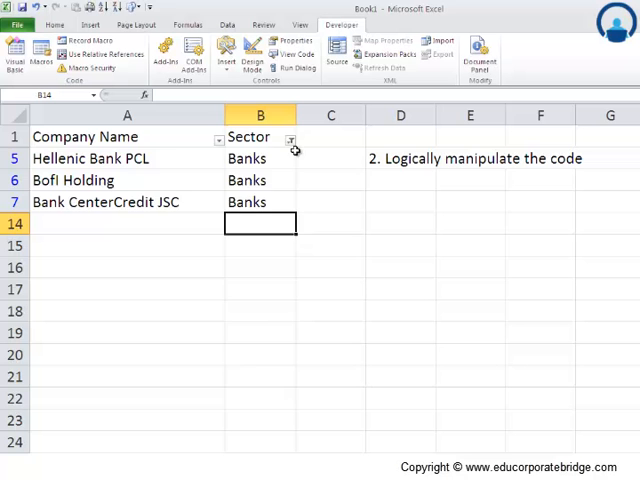
# Turn off the Data filter so all twelve companies show.
pyautogui.click(290, 137)
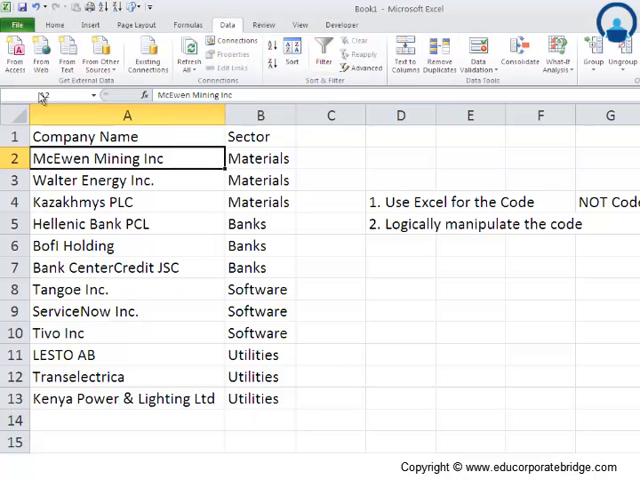
# Run the Sectorselection macro from the Developer tab's Macros list.
pyautogui.click(338, 24)
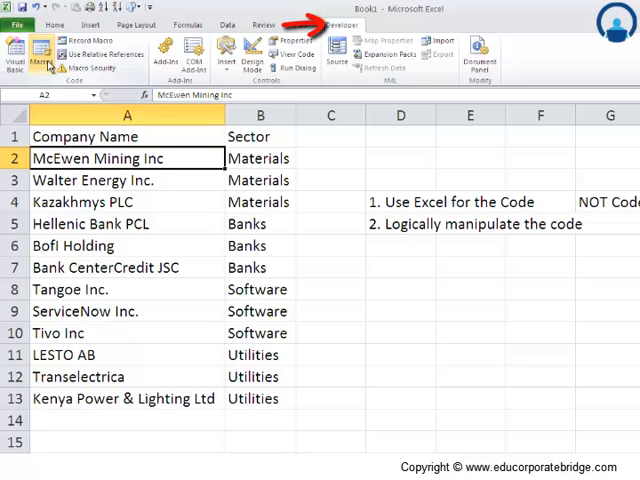
pyautogui.moveTo(41, 50)
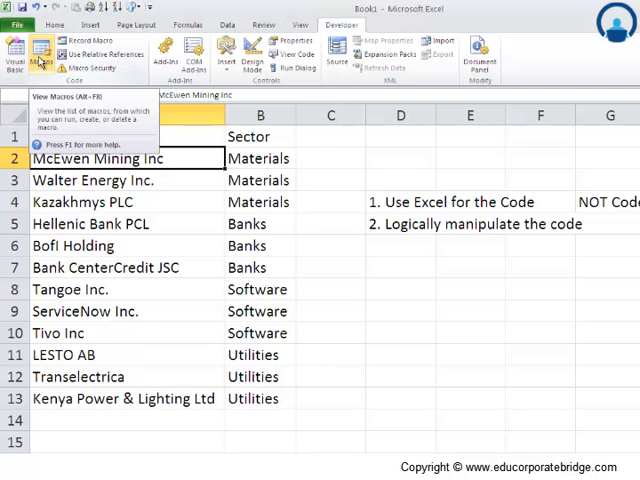
pyautogui.click(38, 52)
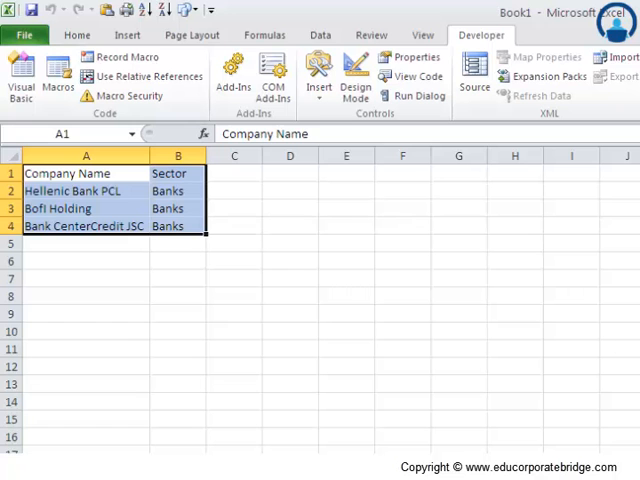
pyautogui.moveTo(116, 208)
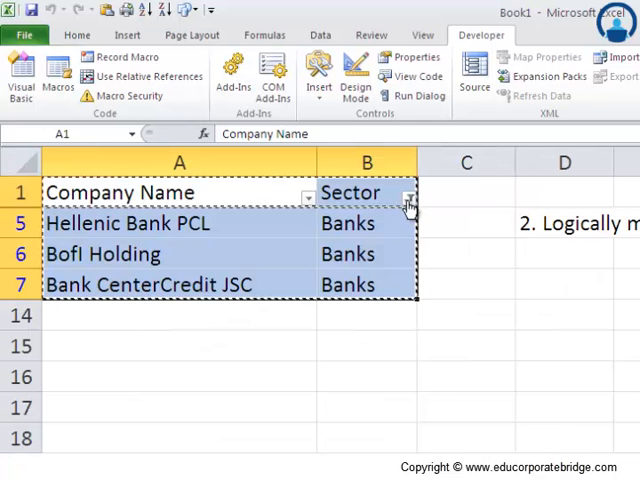
# Select all sectors in the Sector filter, then turn filtering off.
pyautogui.click(406, 204)
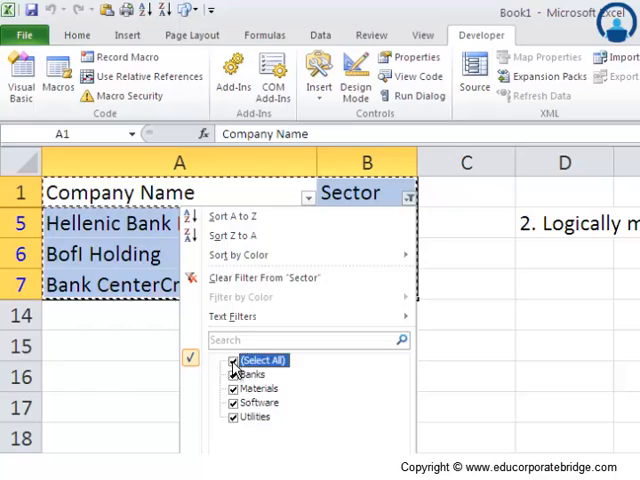
pyautogui.click(233, 360)
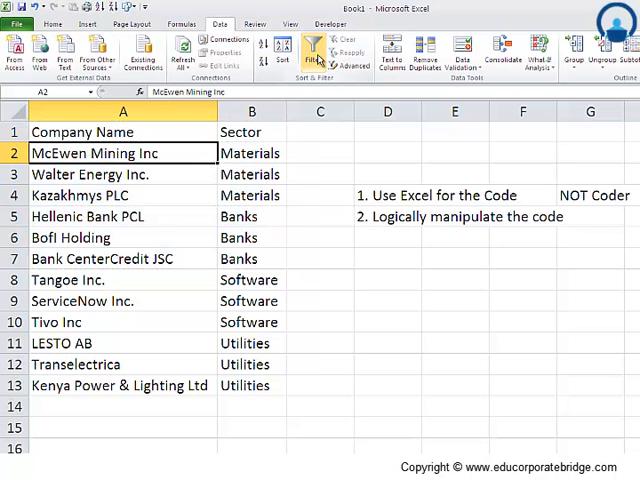
pyautogui.click(318, 50)
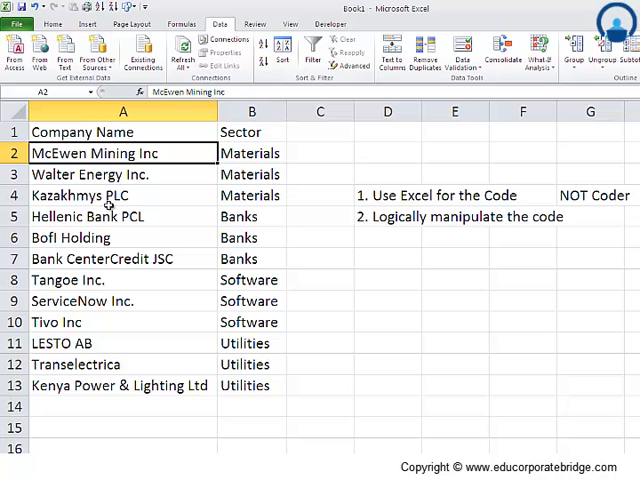